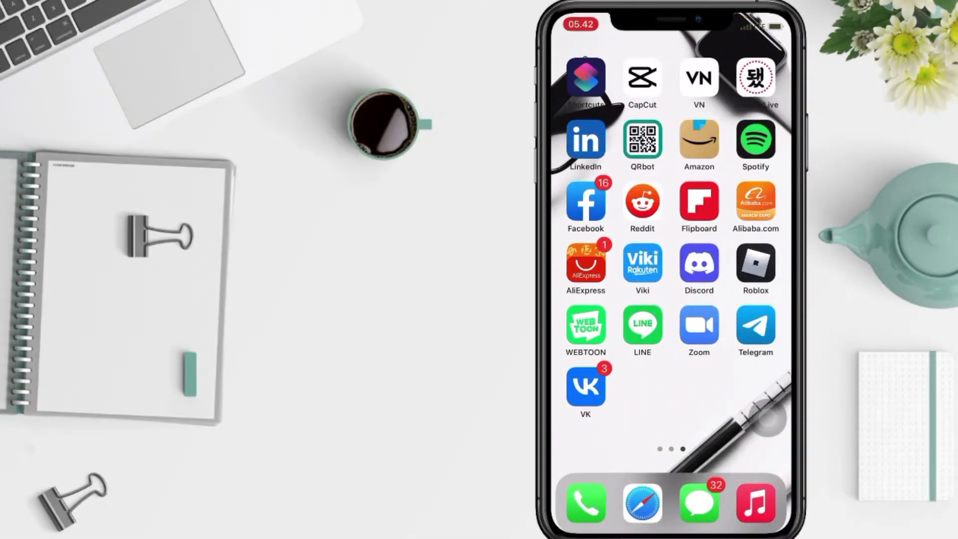
Flip through the home screen pages and launch VK.
scroll("left", 3)
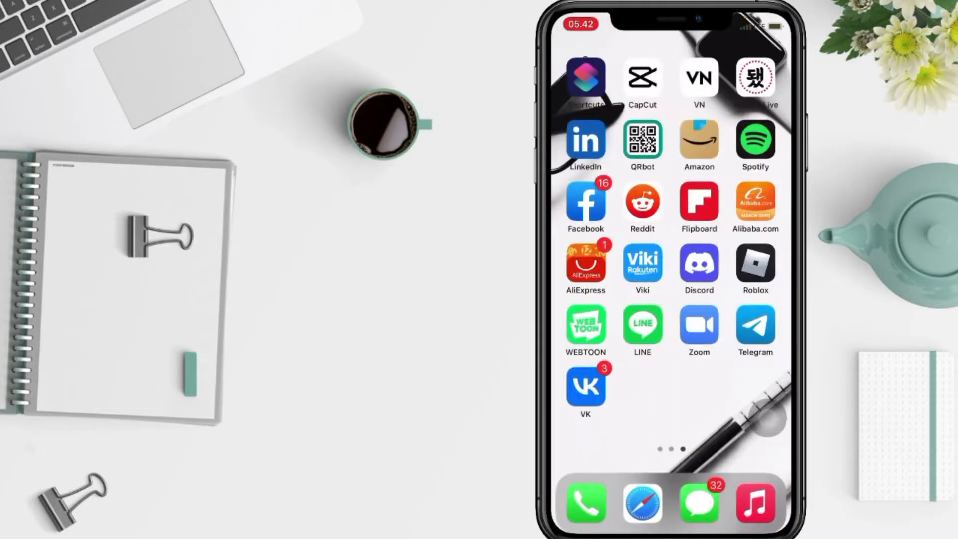
scroll("left", 3)
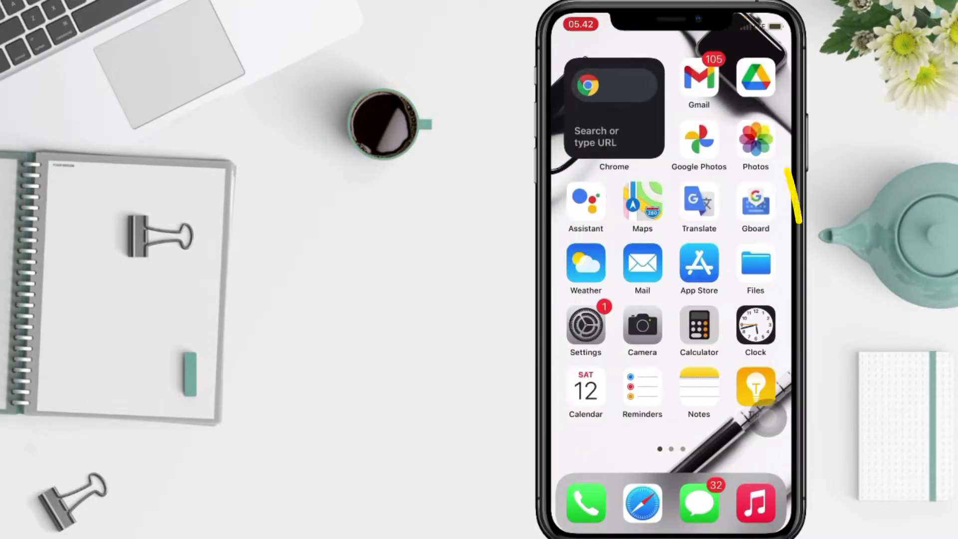
scroll("left", 3)
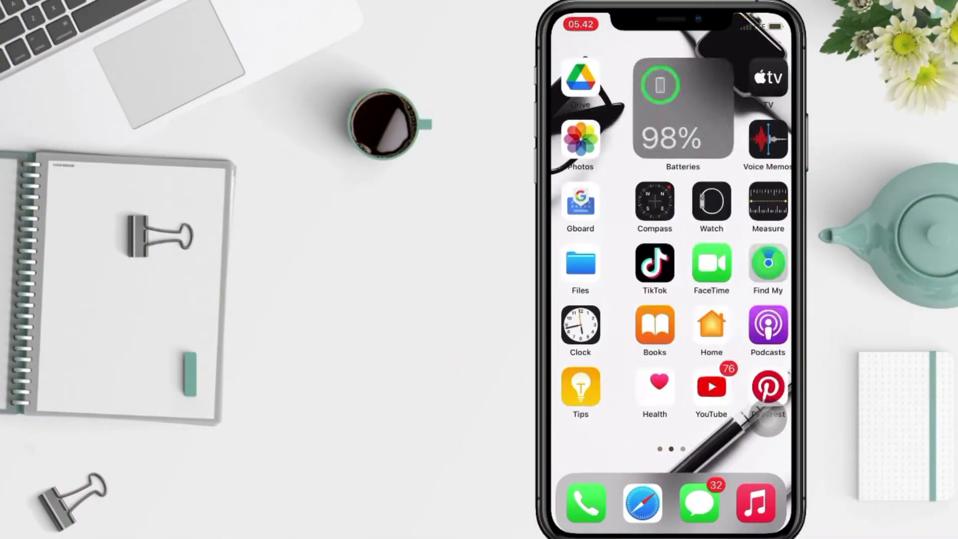
scroll("left", 3)
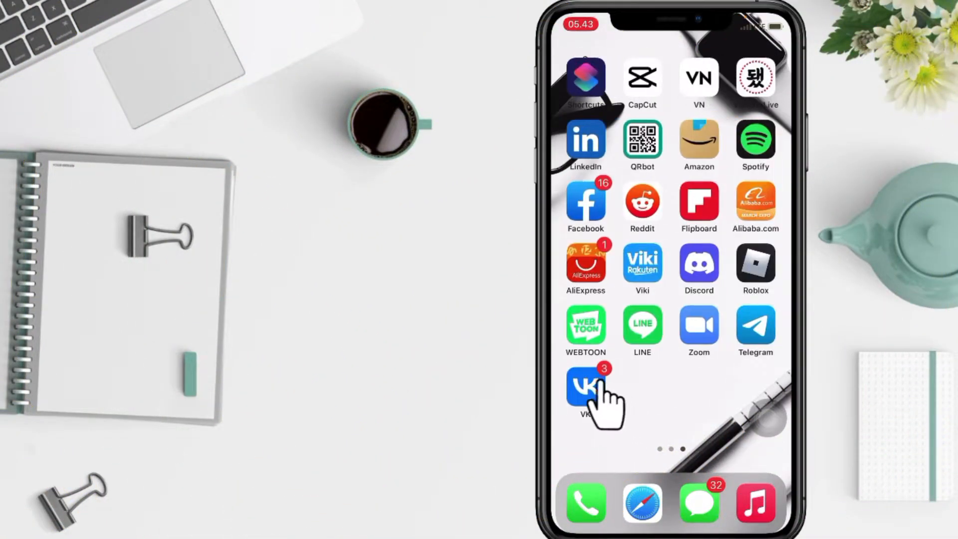
left_click(585, 388)
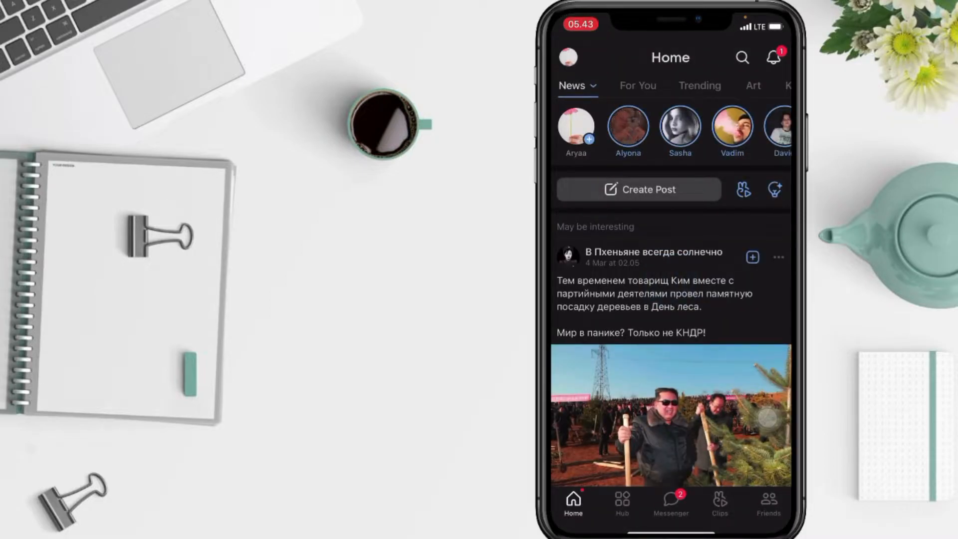
From the avatar menu, open My Profile and enter profile editing.
left_click(568, 58)
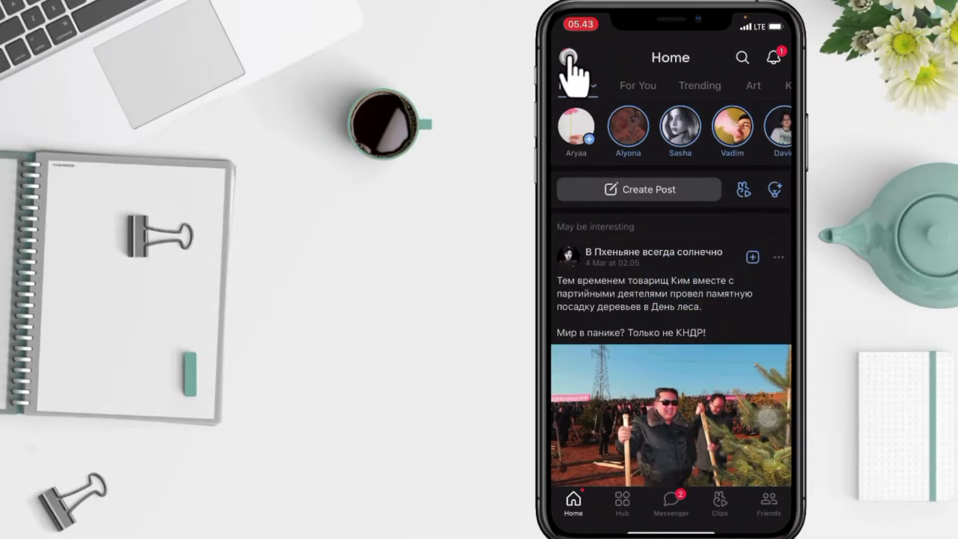
left_click(572, 58)
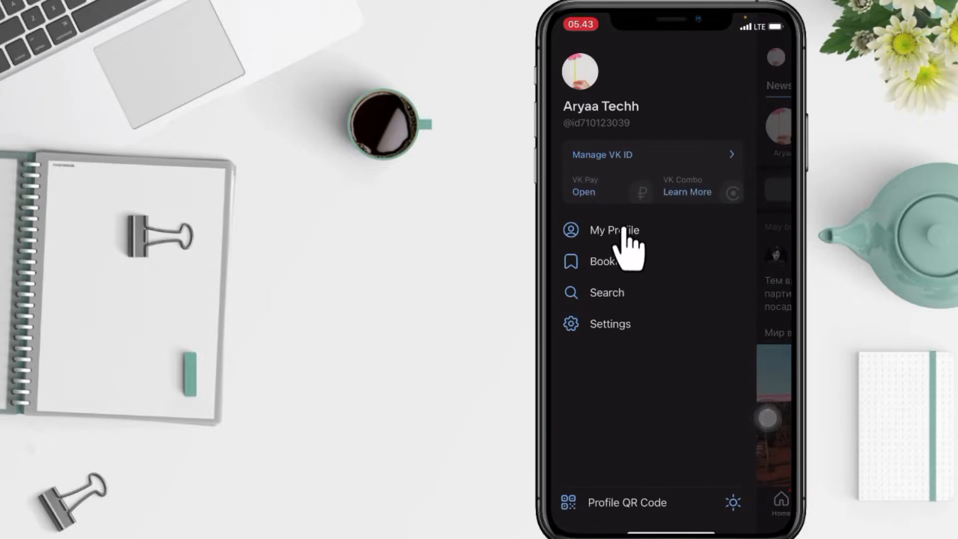
left_click(615, 231)
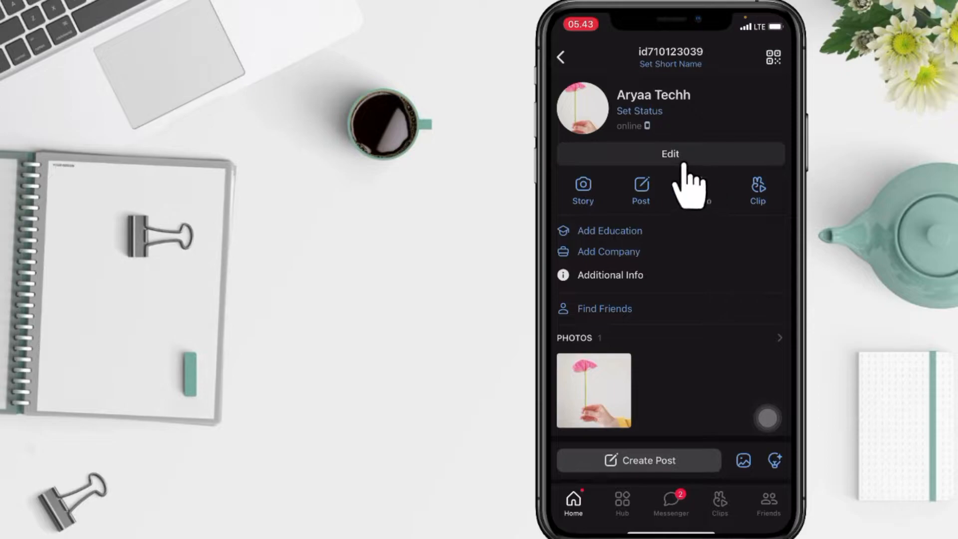
left_click(670, 153)
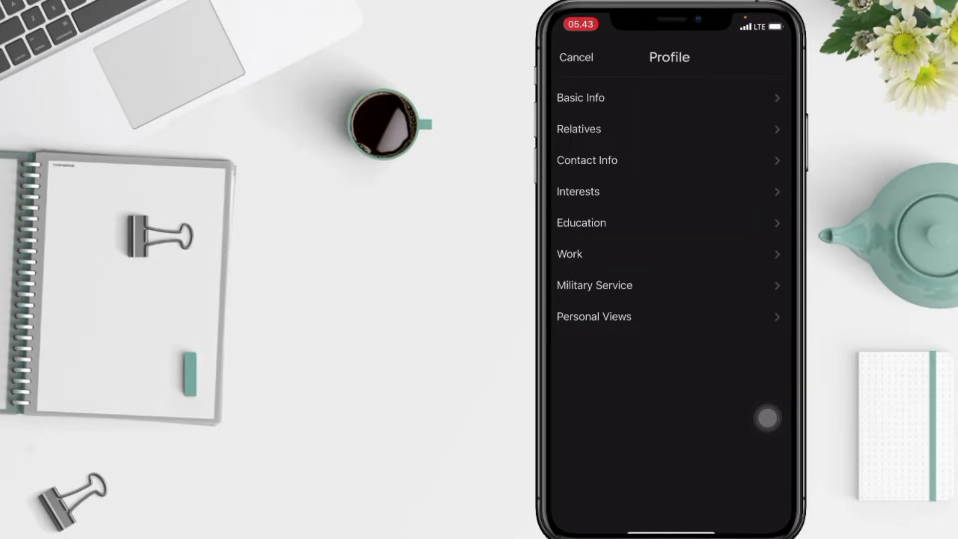
Go into VK ID account settings and open Personal data.
left_click(580, 97)
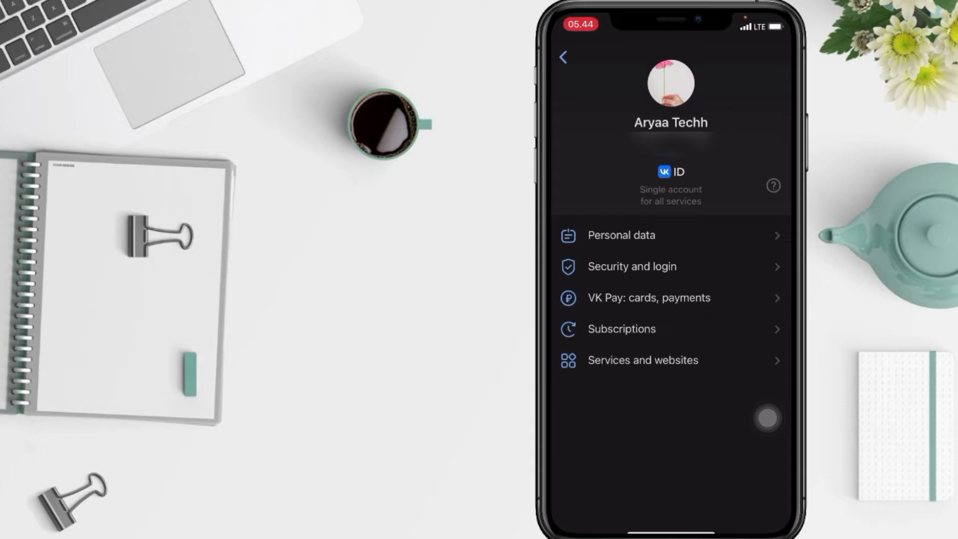
mouse_move(593, 251)
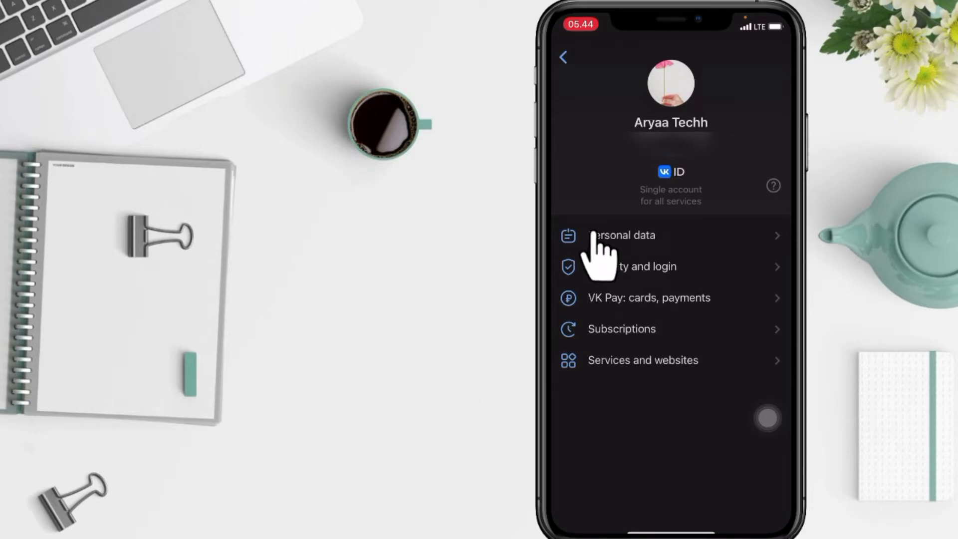
left_click(621, 235)
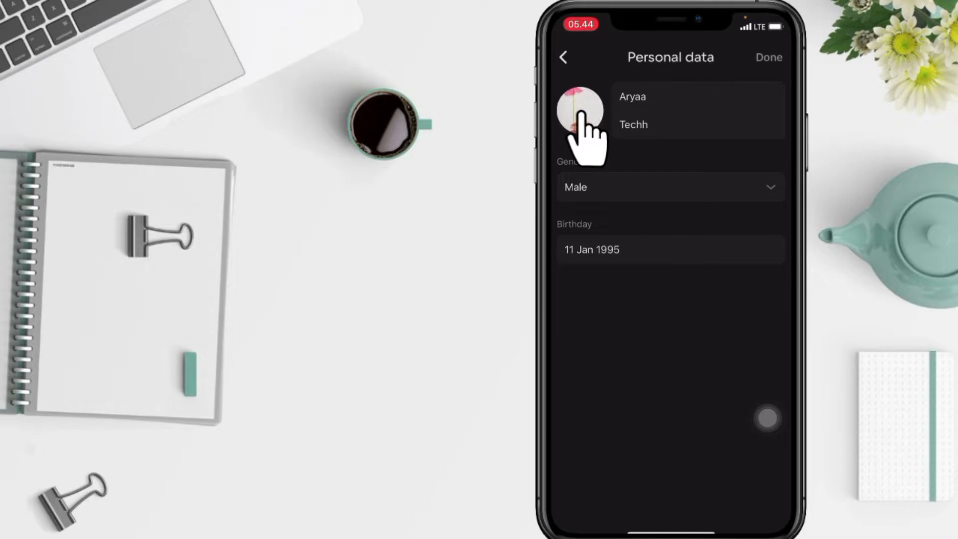
From the avatar options, choose Change photo using the Photo Library.
left_click(580, 110)
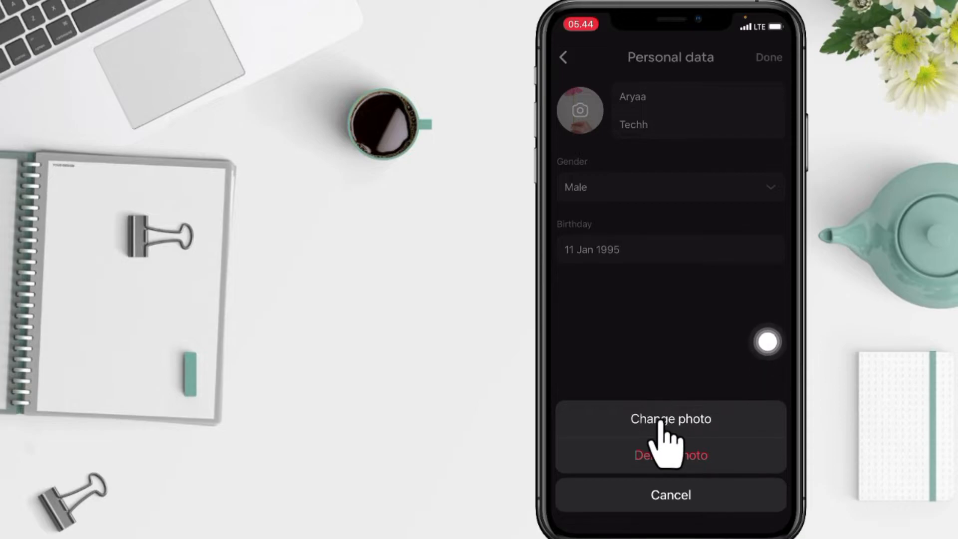
left_click(671, 419)
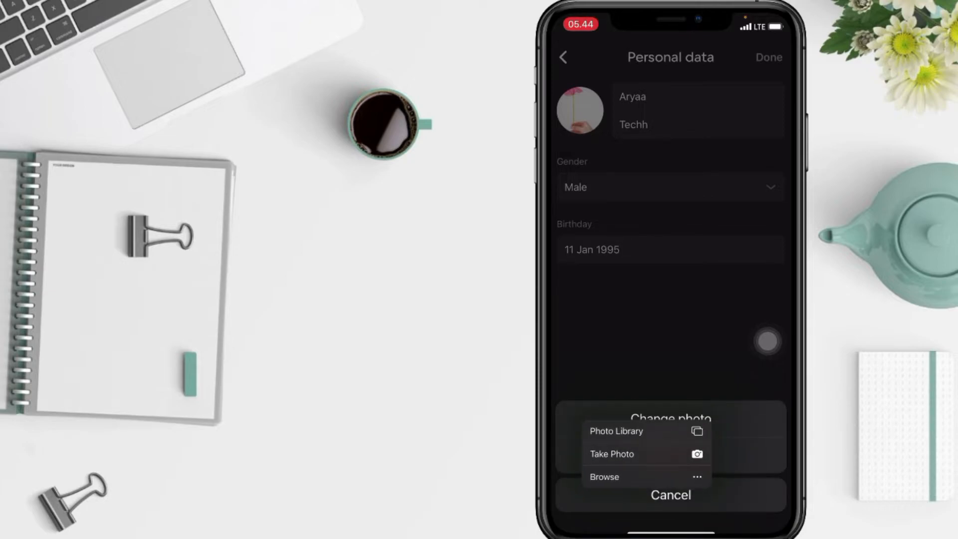
left_click(615, 431)
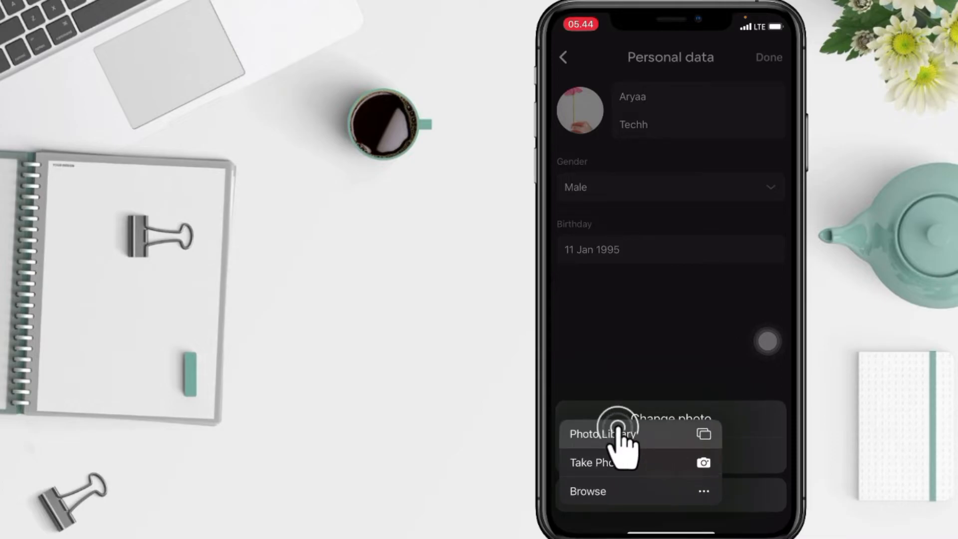
left_click(602, 433)
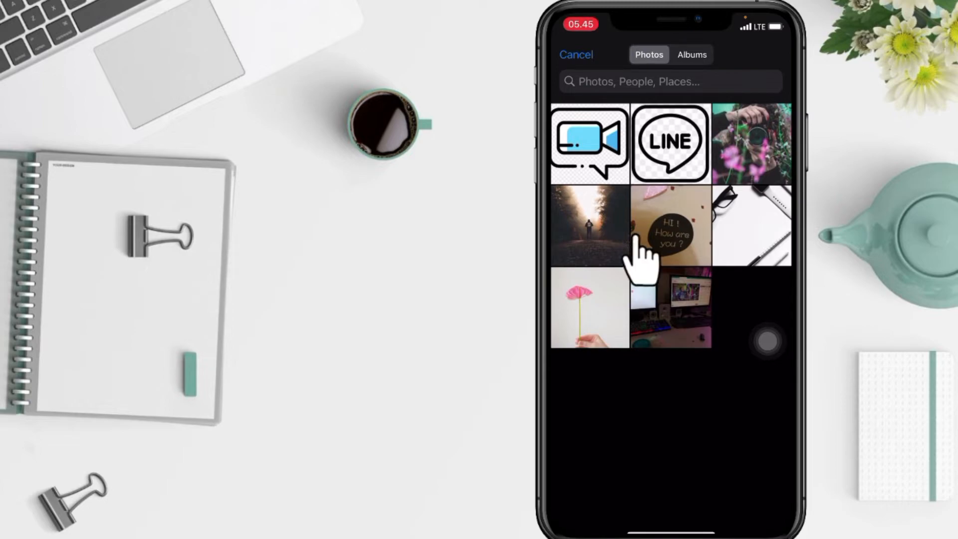
Select the forest path picture and confirm it with Choose.
left_click(589, 225)
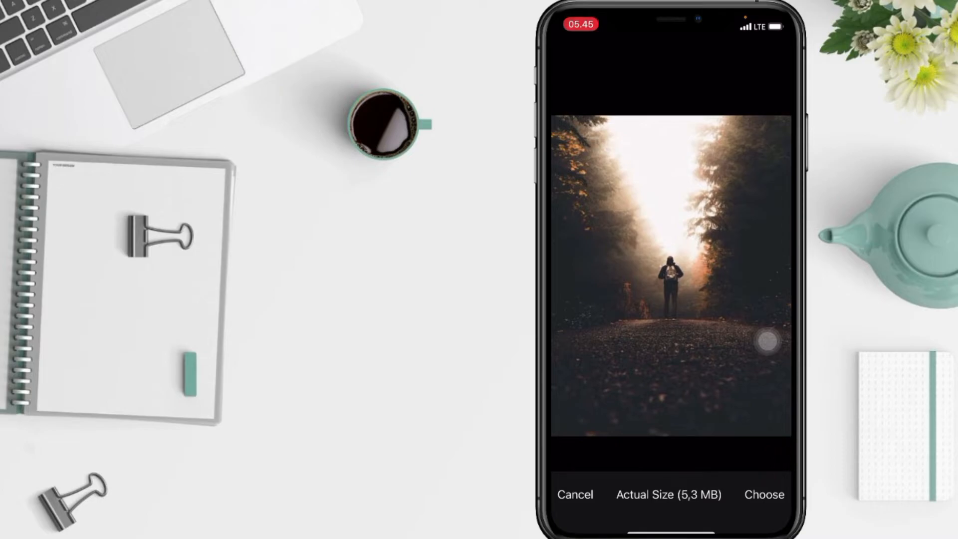
left_click(764, 494)
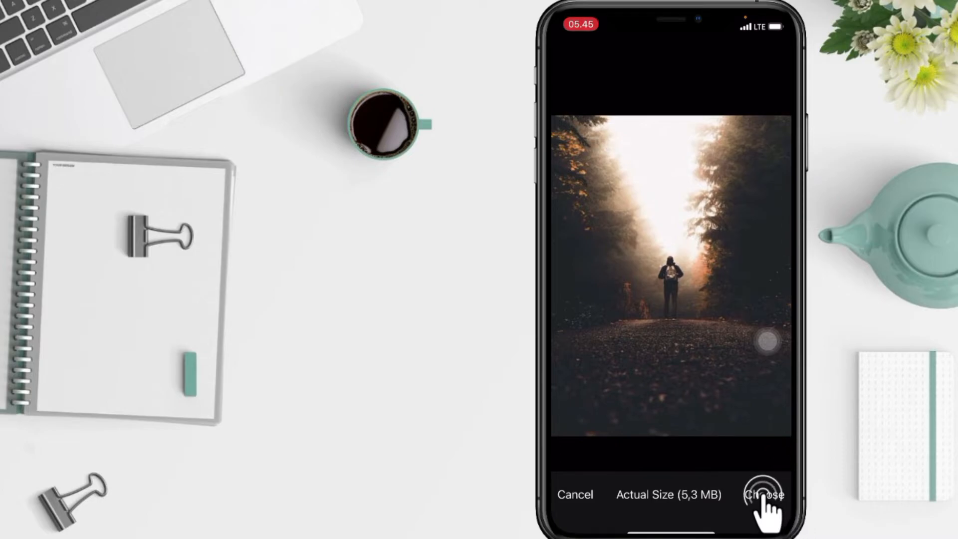
left_click(762, 495)
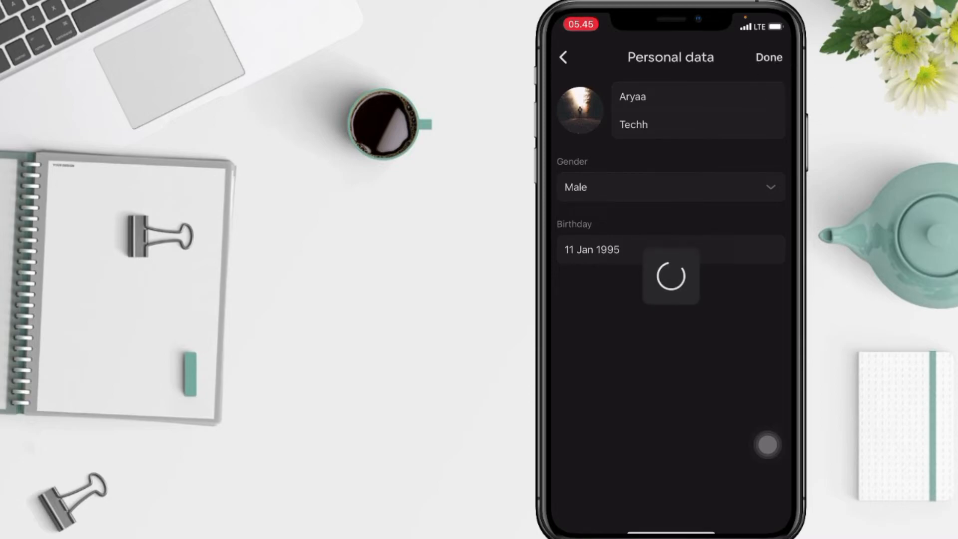
Save the personal data with Done, then cancel out of the Profile list.
left_click(767, 57)
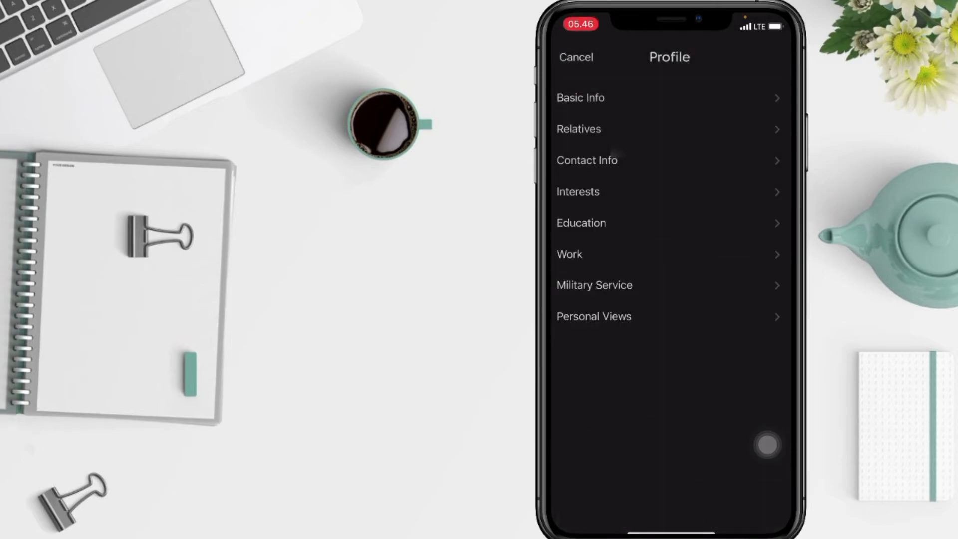
left_click(574, 57)
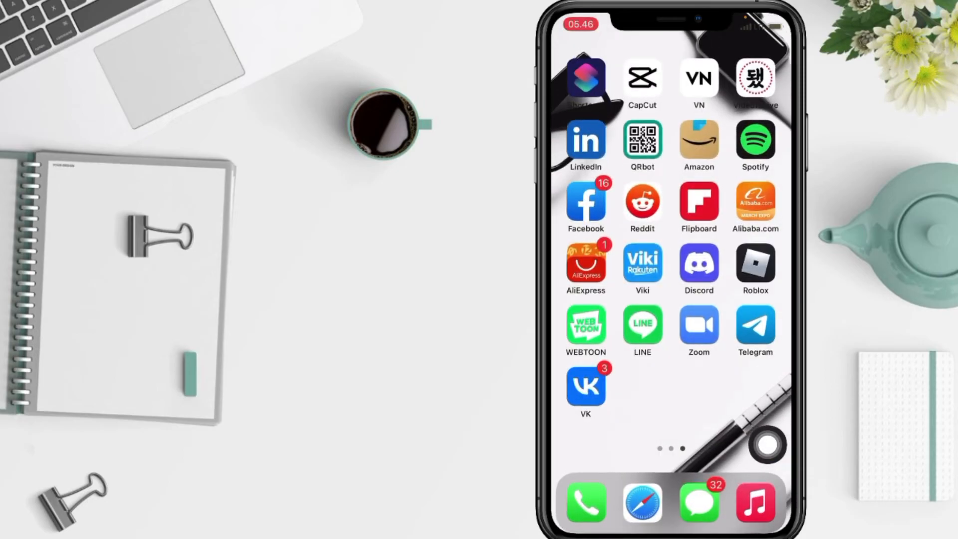
Flip home screen pages to the one with Batteries, TikTok, YouTube and Instagram.
scroll("left", 3)
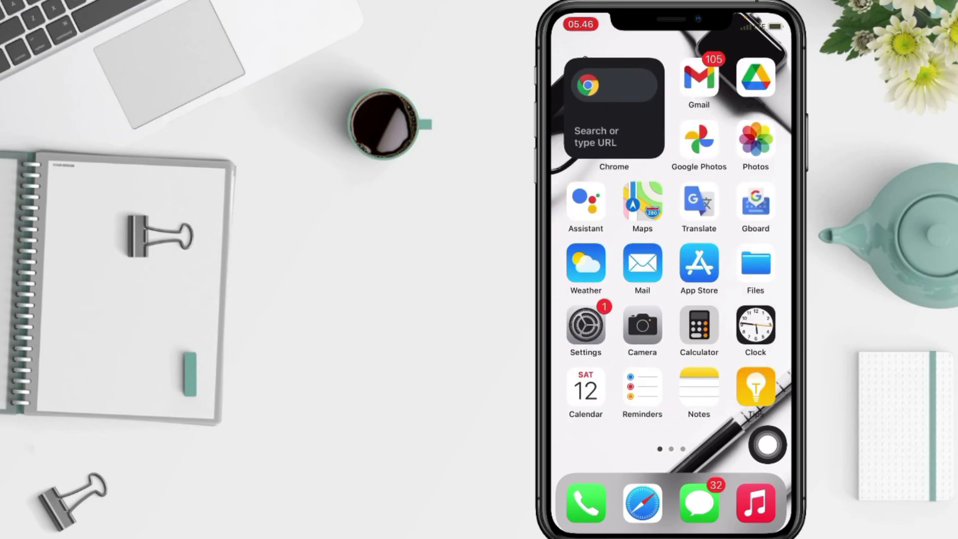
scroll("left", 3)
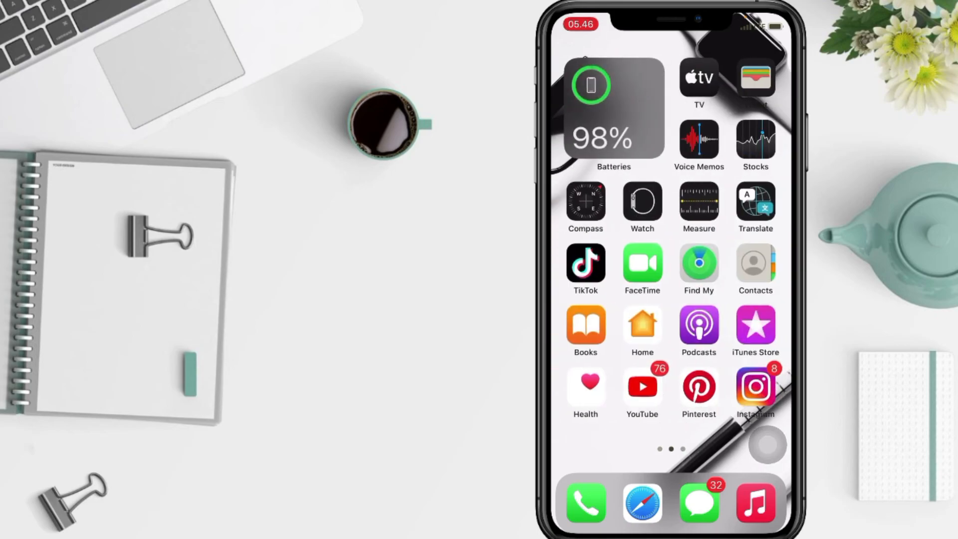